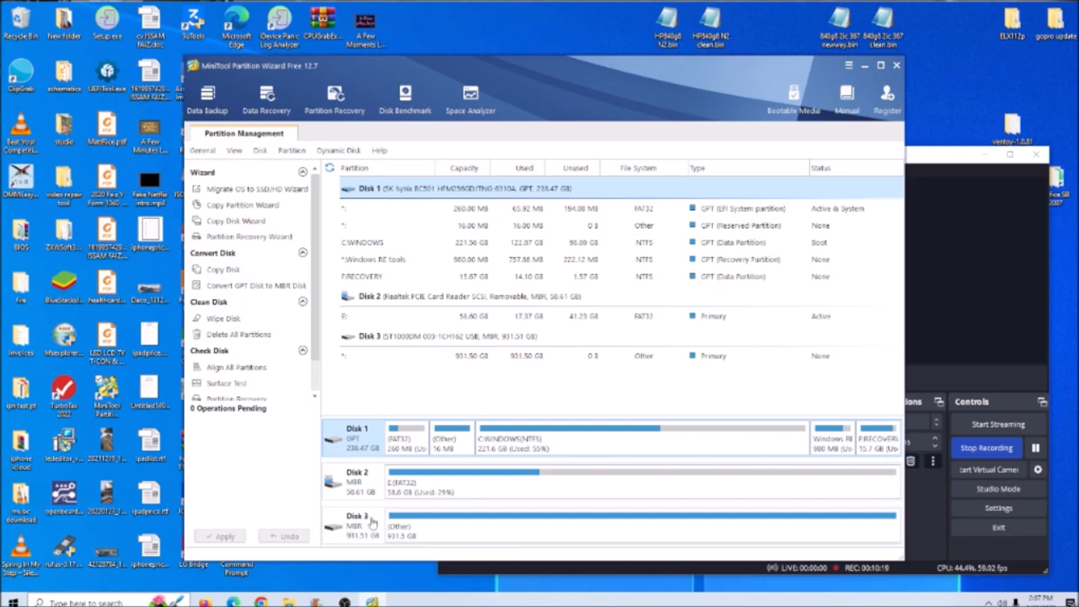
mouse_move(366, 546)
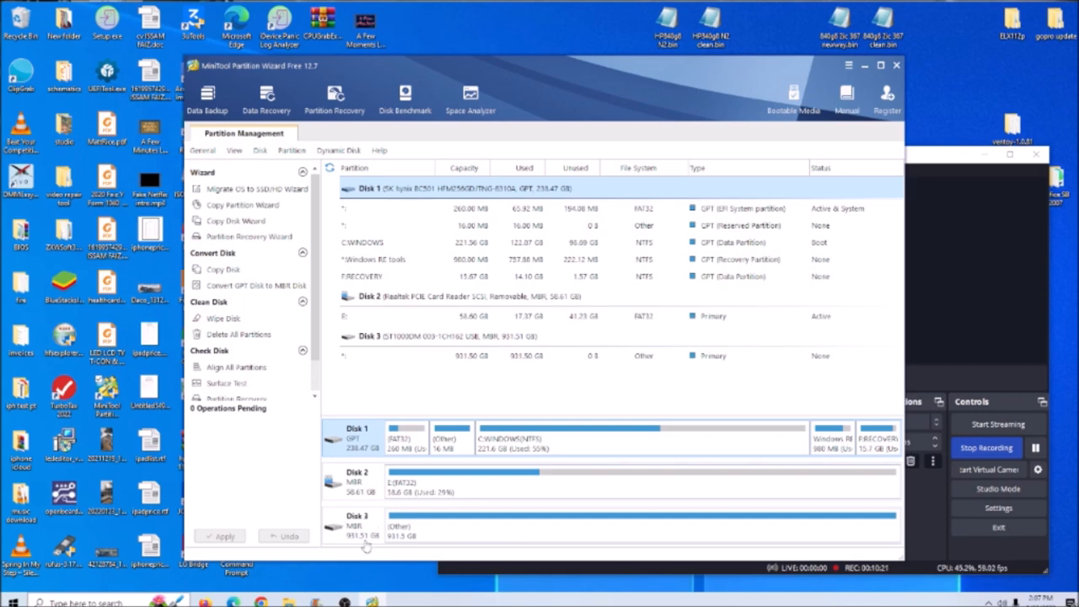
mouse_move(446, 536)
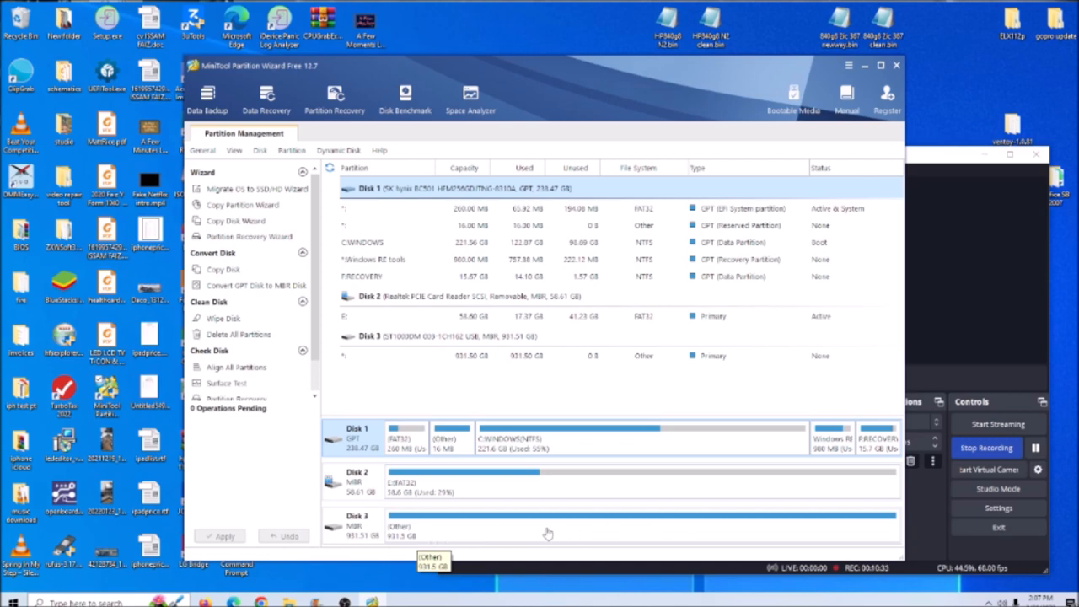
mouse_move(543, 530)
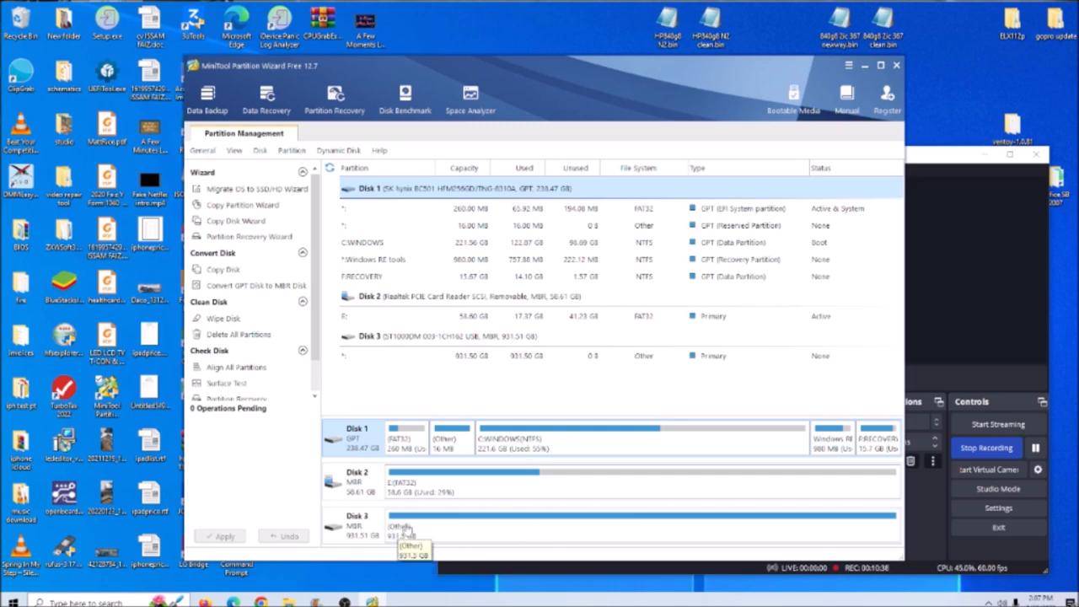
mouse_move(402, 489)
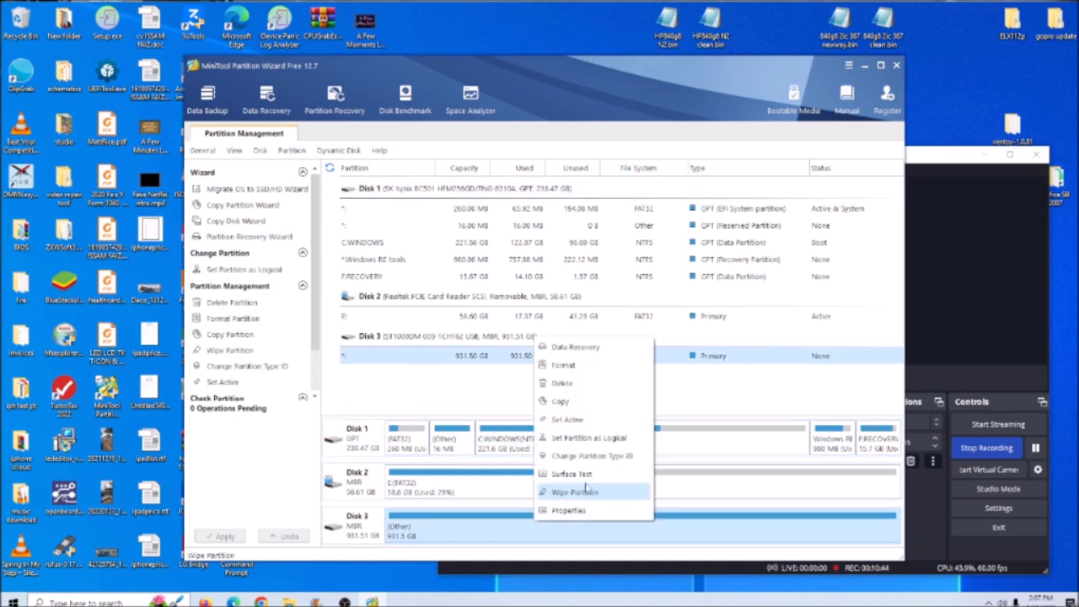
mouse_move(576, 347)
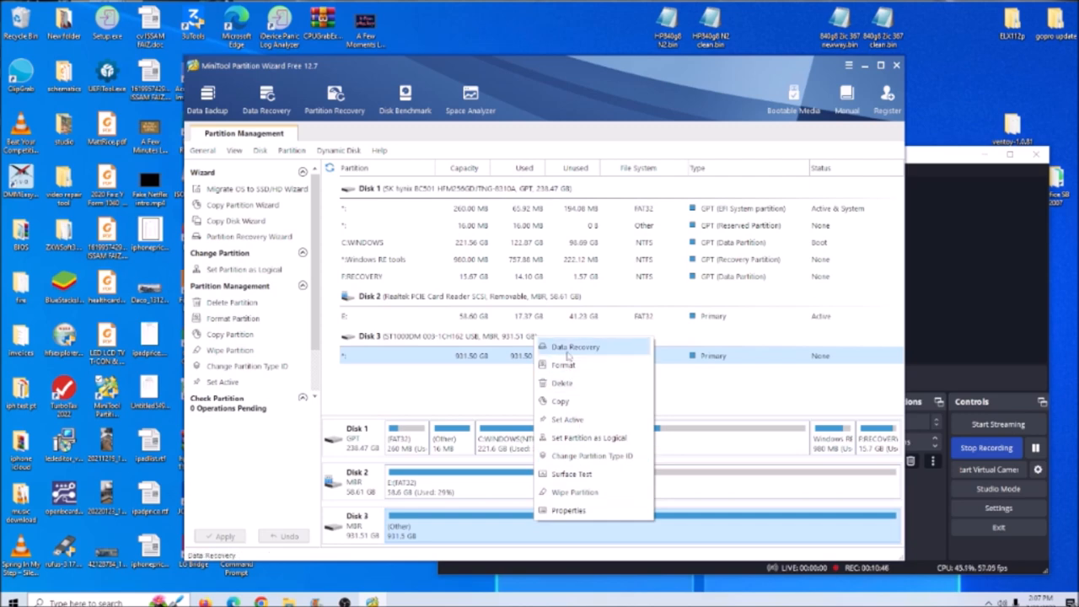
Step: Start Data Recovery on the 1 TB Disk 3 partition from the context menu
click(575, 347)
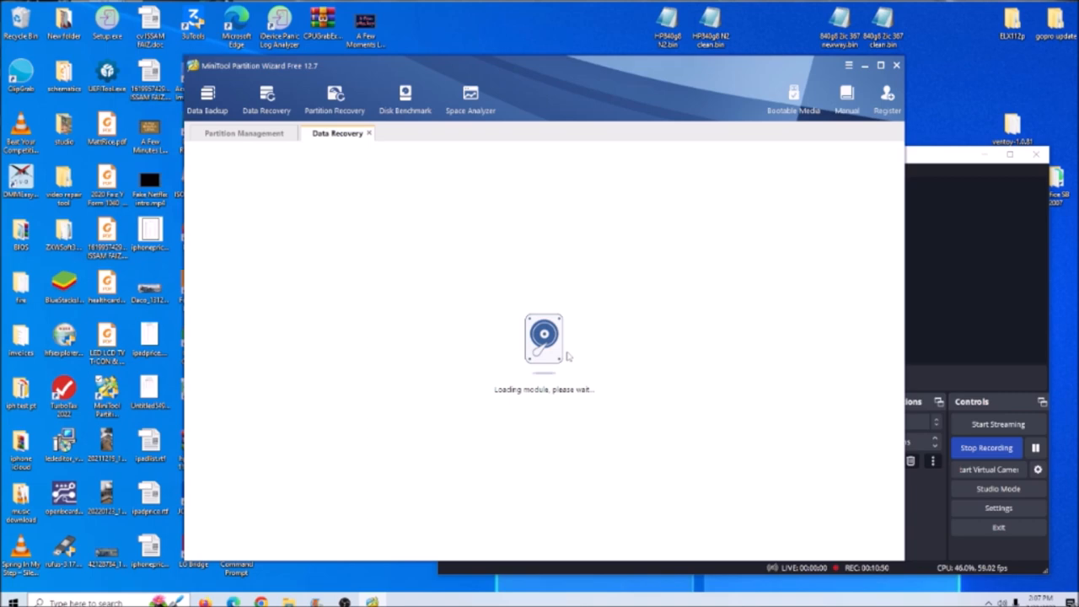
mouse_move(573, 352)
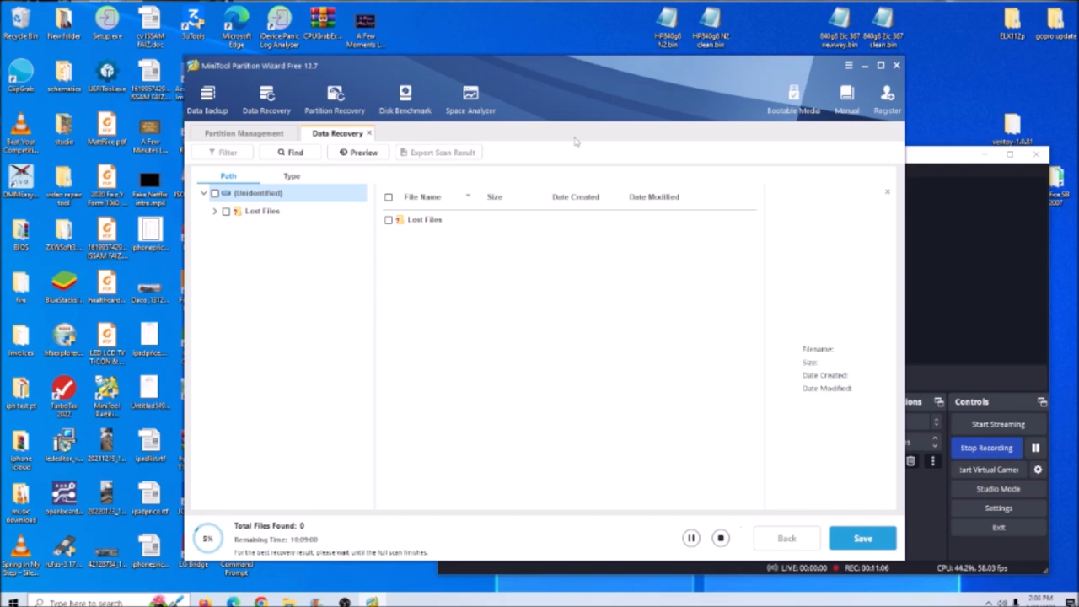
mouse_move(498, 54)
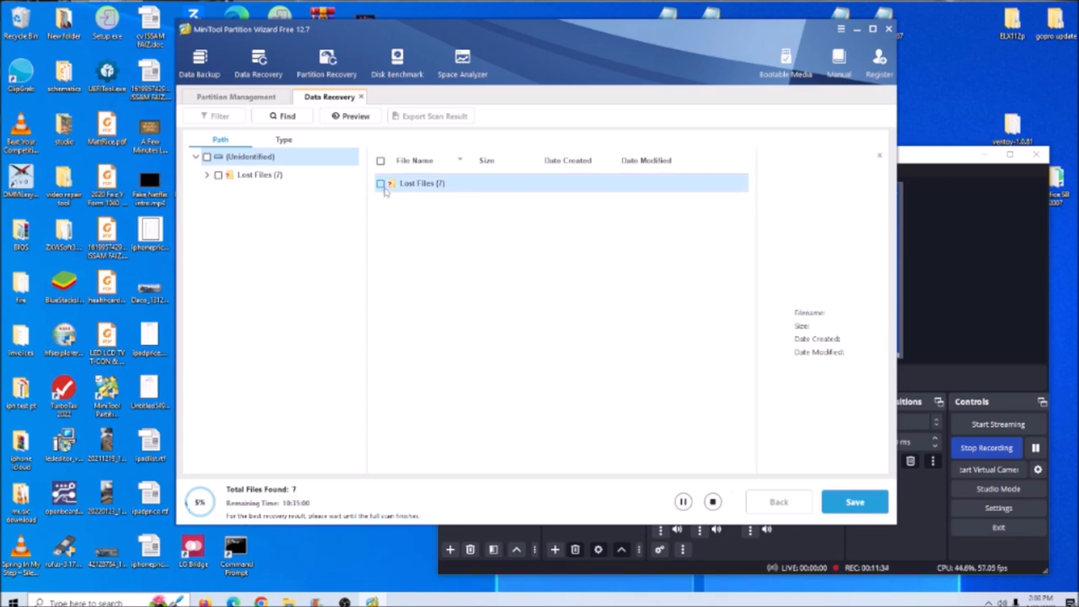
Step: Browse Lost Files > Raw Files to view the recovered GIF images and ZIP archive
click(260, 173)
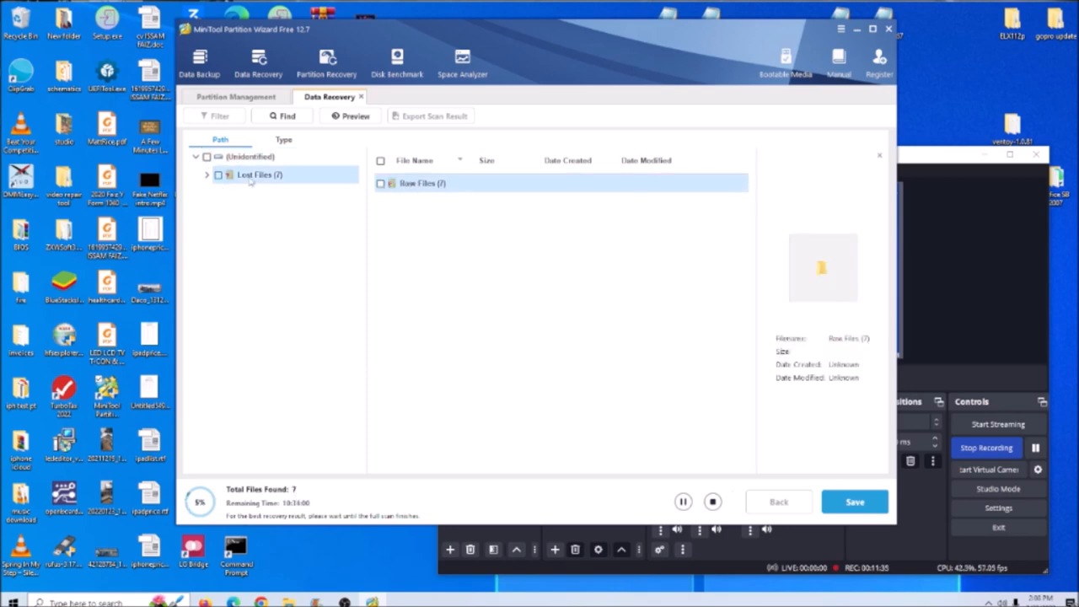
click(205, 173)
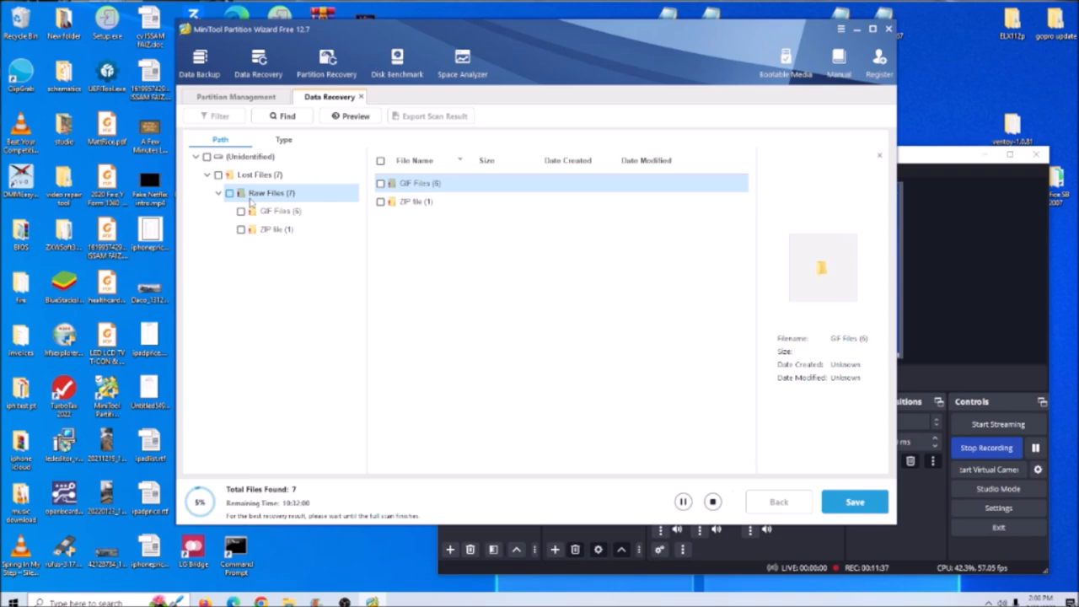
click(279, 210)
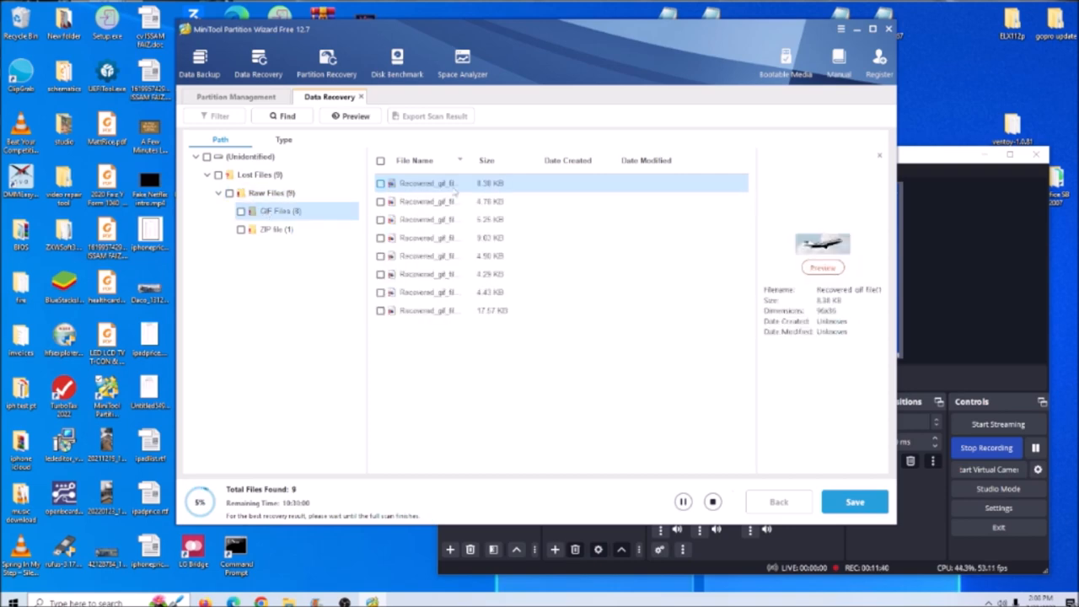
click(428, 219)
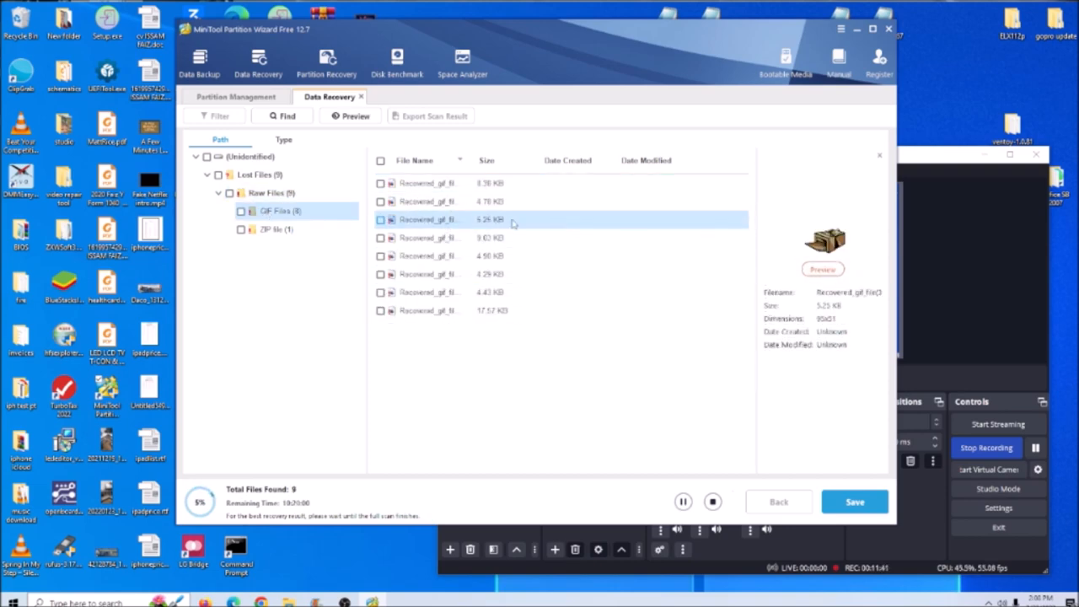
click(428, 273)
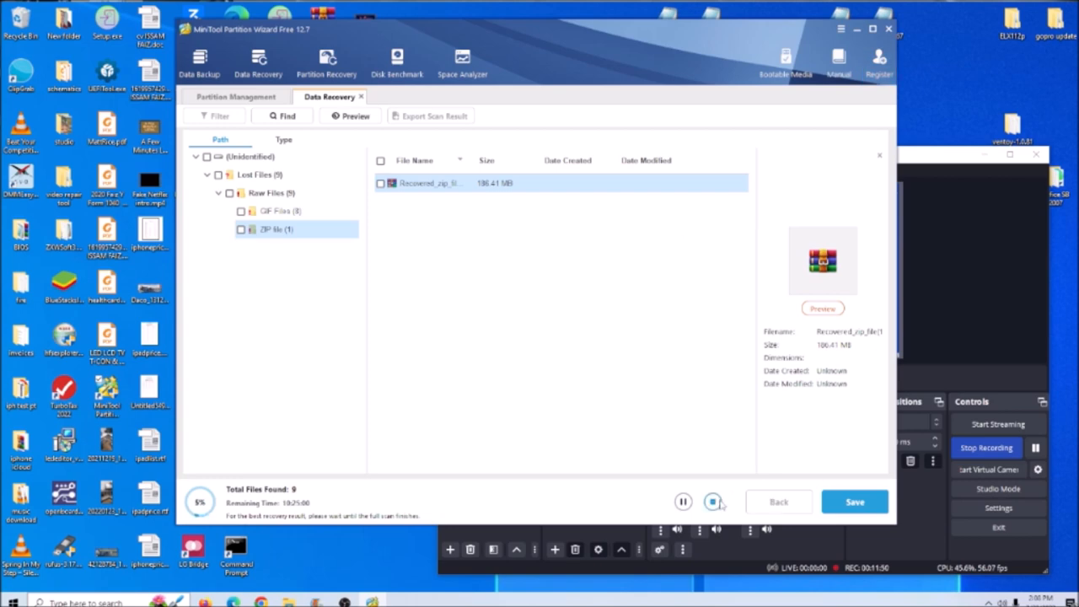
Step: Stop the recovery scan, then quit MiniTool Partition Wizard confirming with Yes
click(713, 503)
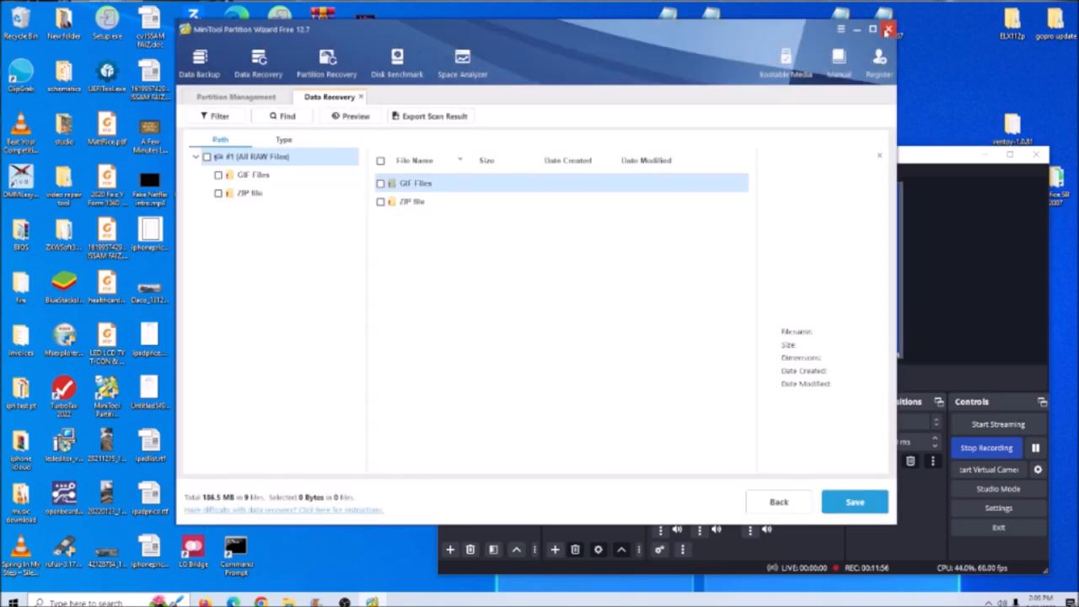
click(886, 29)
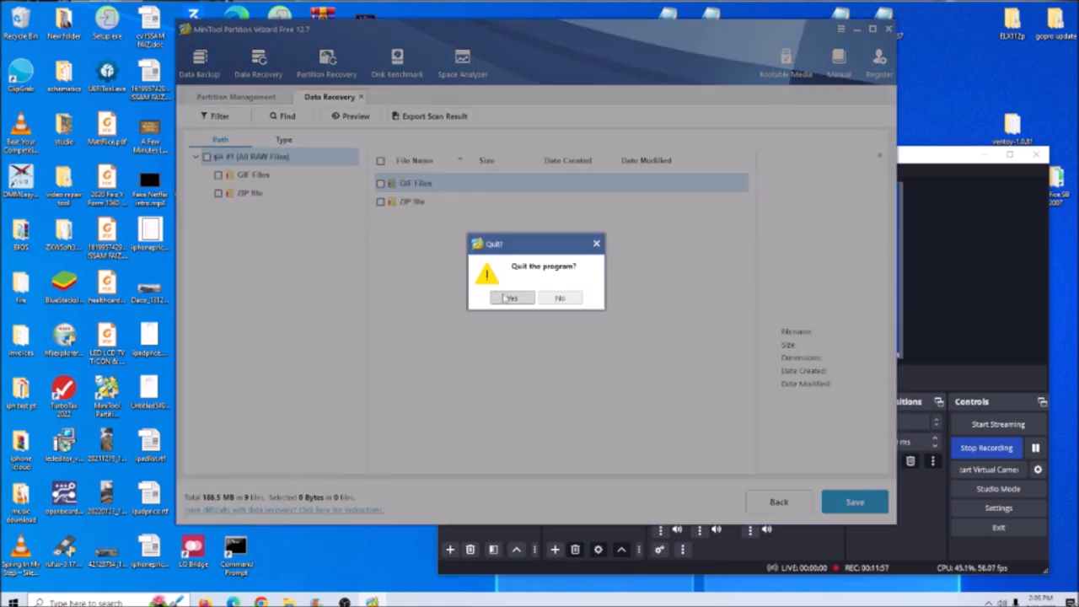
click(512, 297)
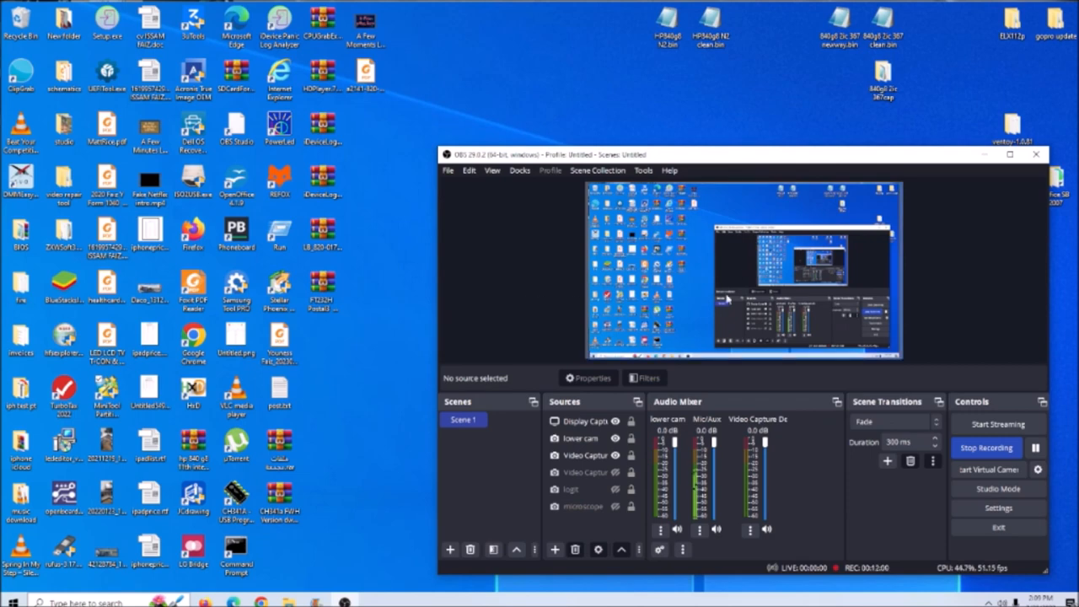